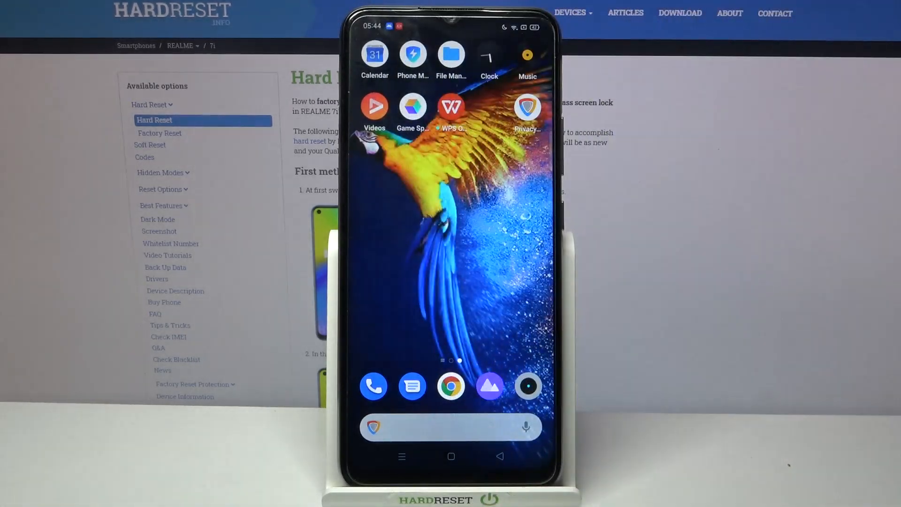
- Launch Google Calendar and select Wednesday, March 31 in the March grid
left_click(375, 62)
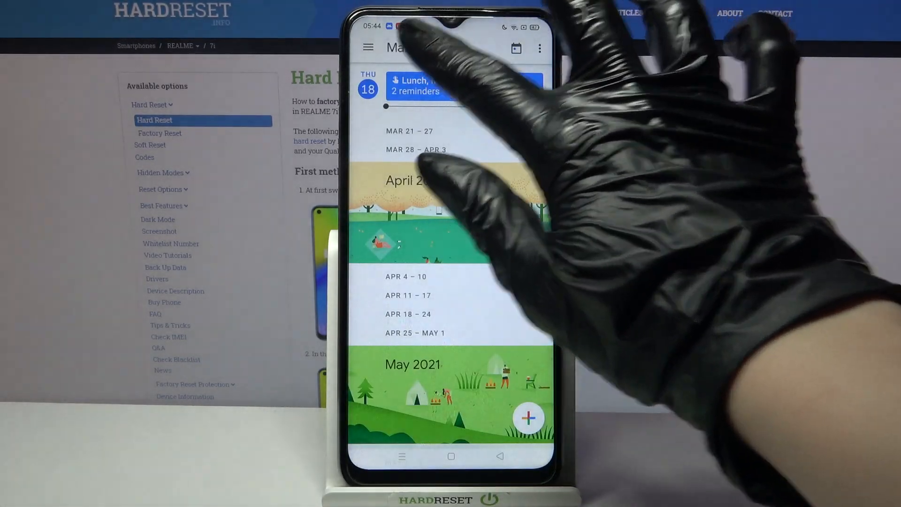
left_click(410, 46)
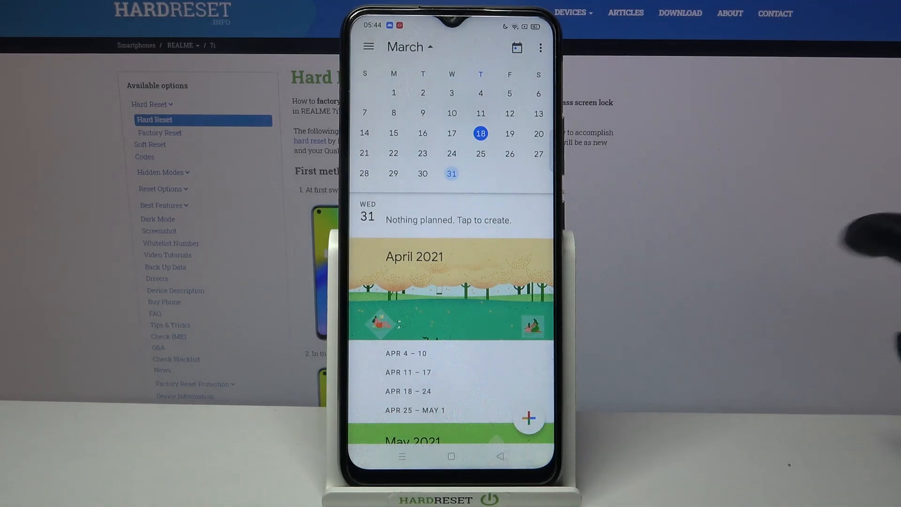
- Create a new event titled 'Aaa' keeping the 06:00 start time
left_click(528, 418)
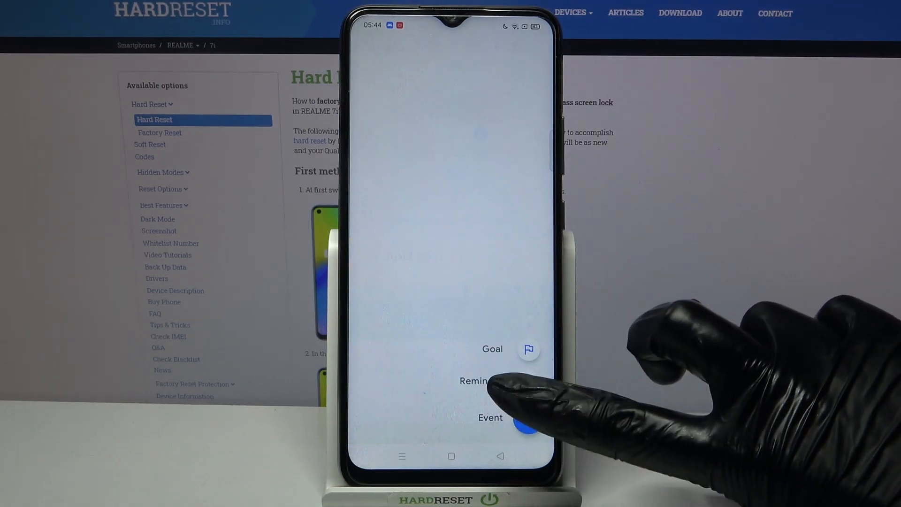
left_click(490, 417)
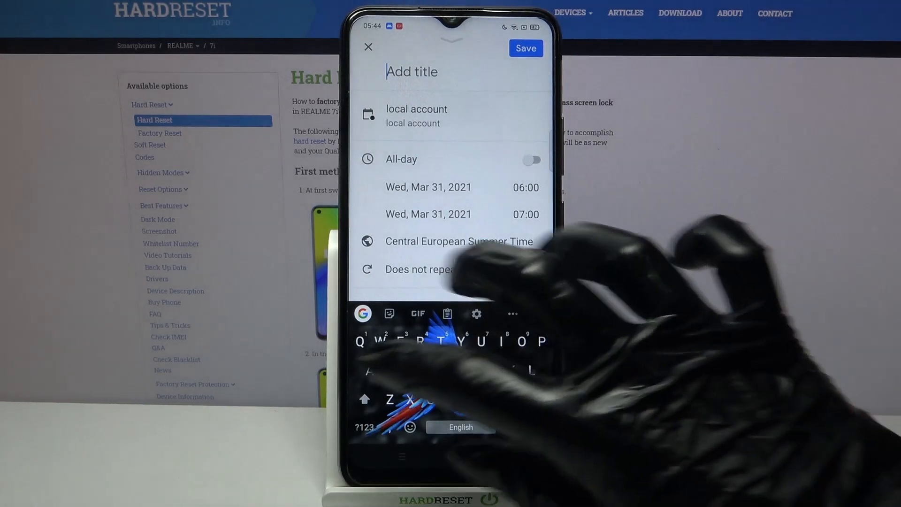
type("Aaa")
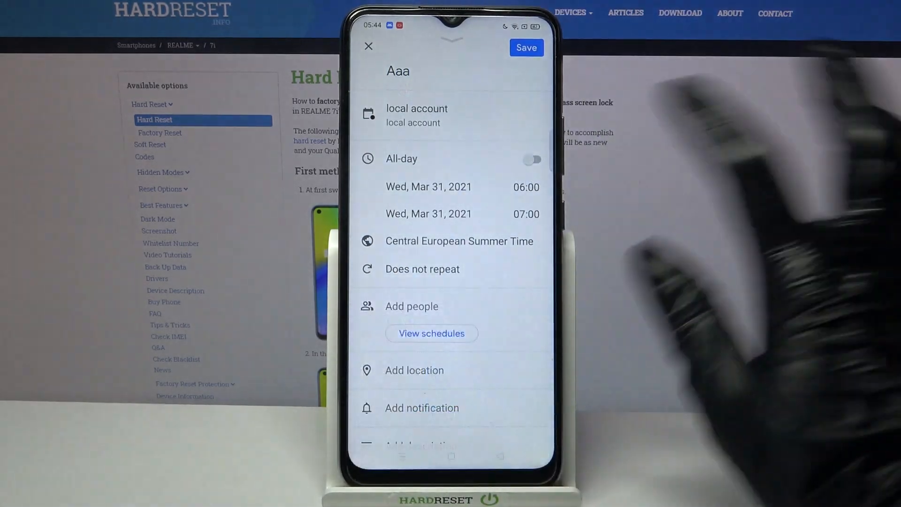
left_click(524, 186)
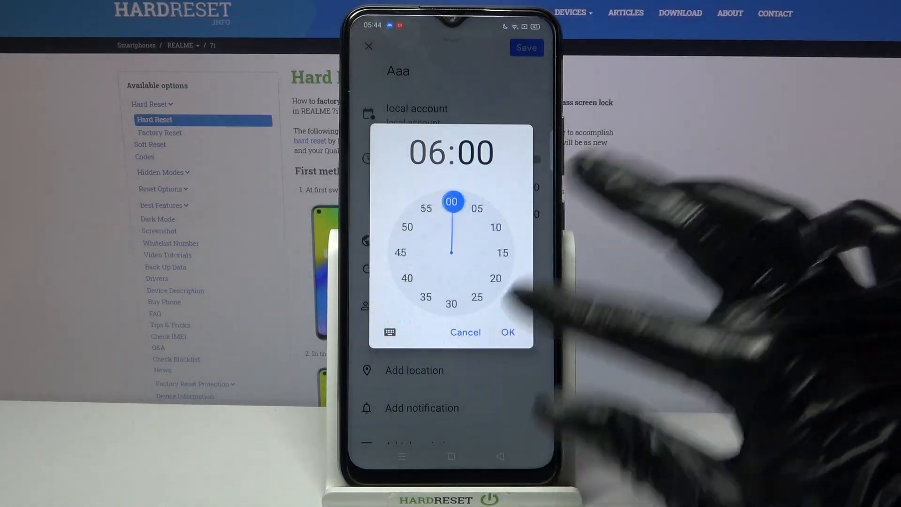
left_click(506, 332)
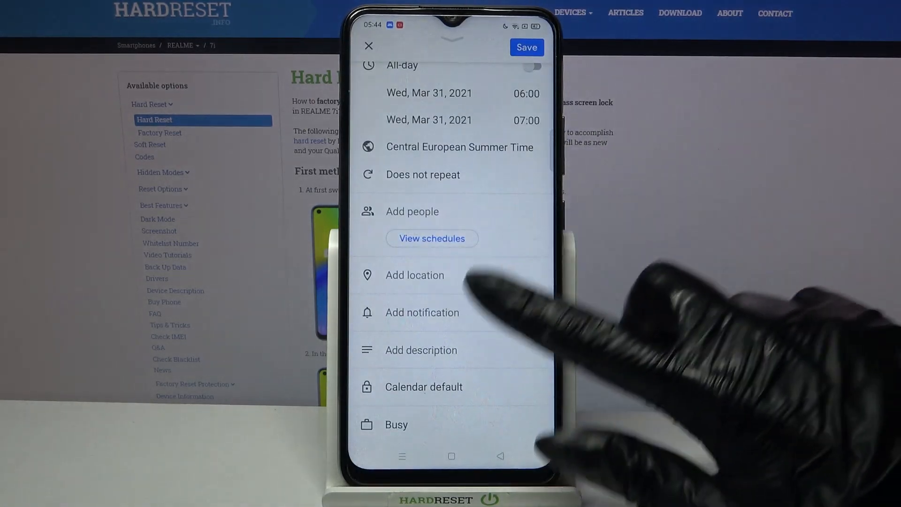
- Add a custom notification set to 4 weeks before the event
left_click(422, 311)
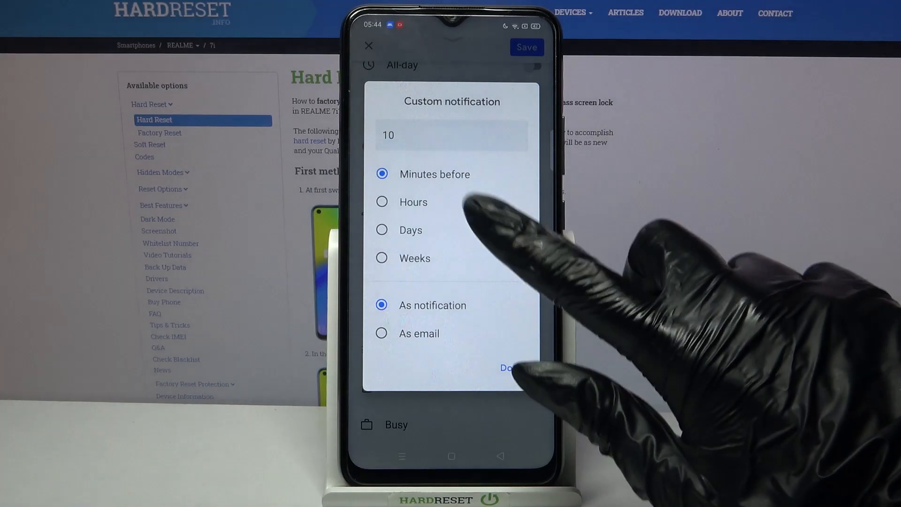
left_click(381, 258)
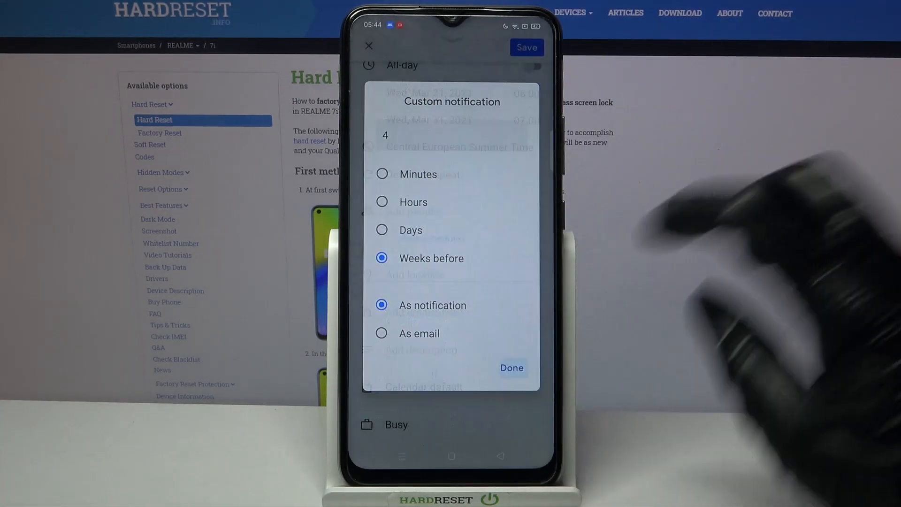
left_click(511, 367)
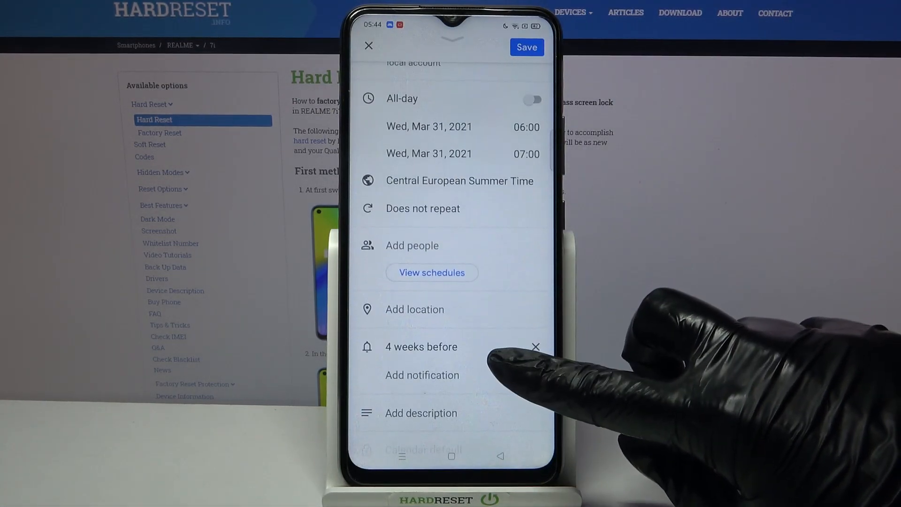
scroll("down", 3)
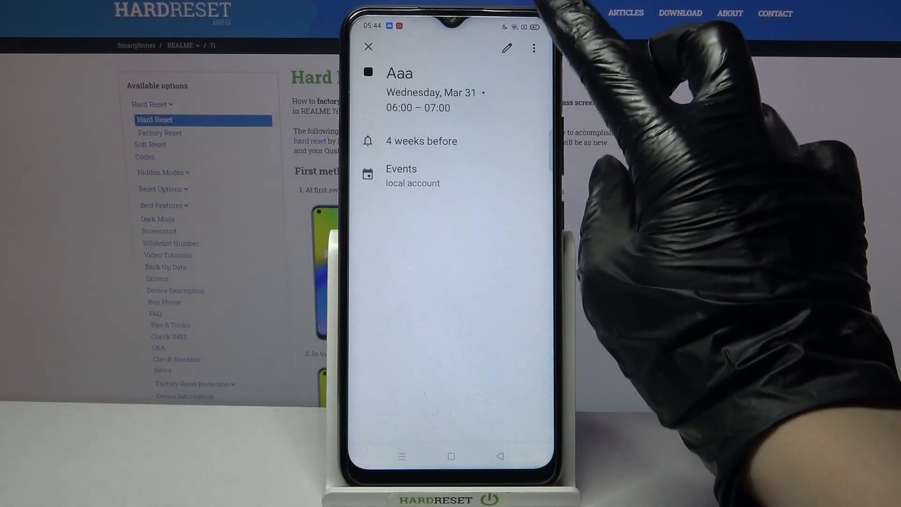
- Show the saved Aaa event's overflow actions, including Delete
left_click(533, 48)
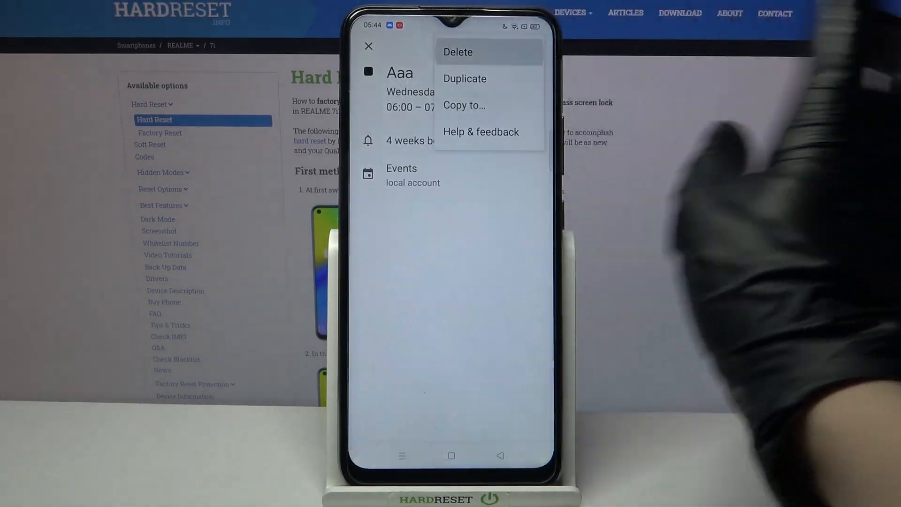